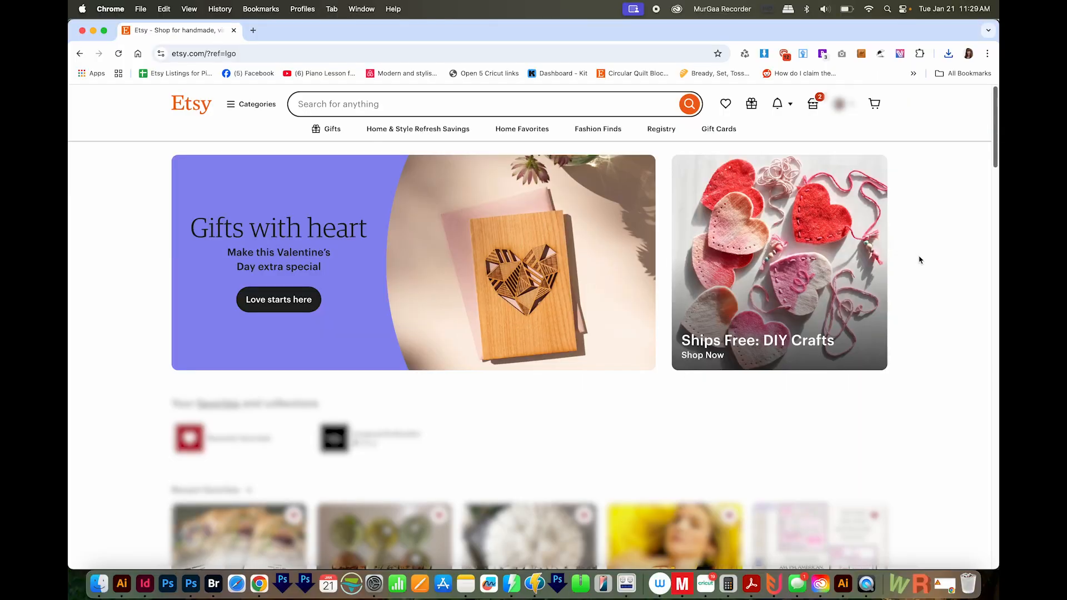
pyautogui.moveTo(892, 197)
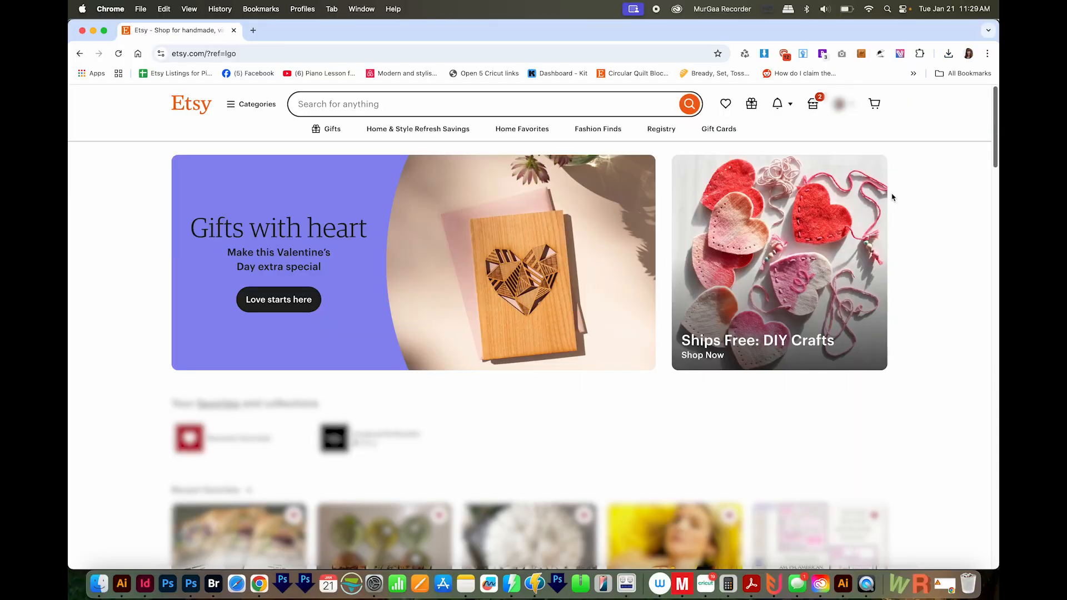
pyautogui.moveTo(843, 103)
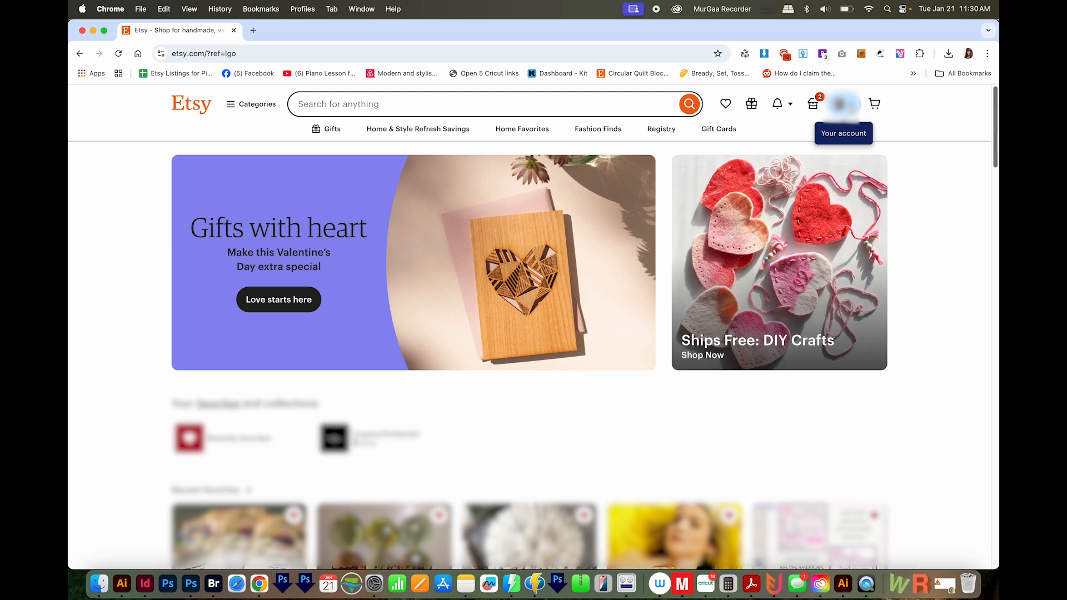
# Open the Etsy account avatar menu on the home page
pyautogui.click(843, 103)
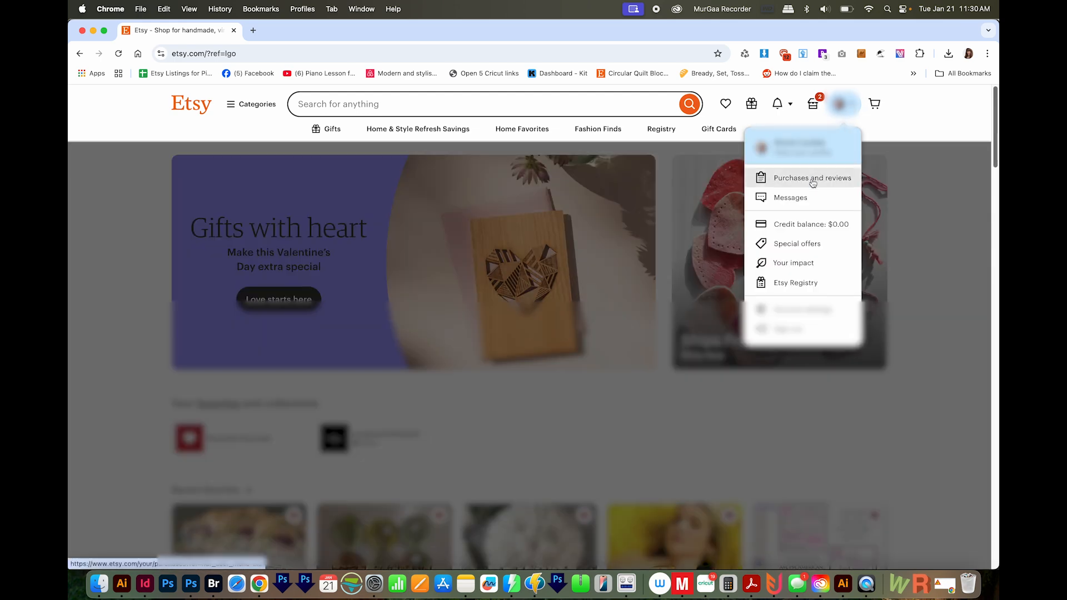
# From Purchases and reviews, download the SVGI149 zip for the Believe SVG order
pyautogui.click(812, 178)
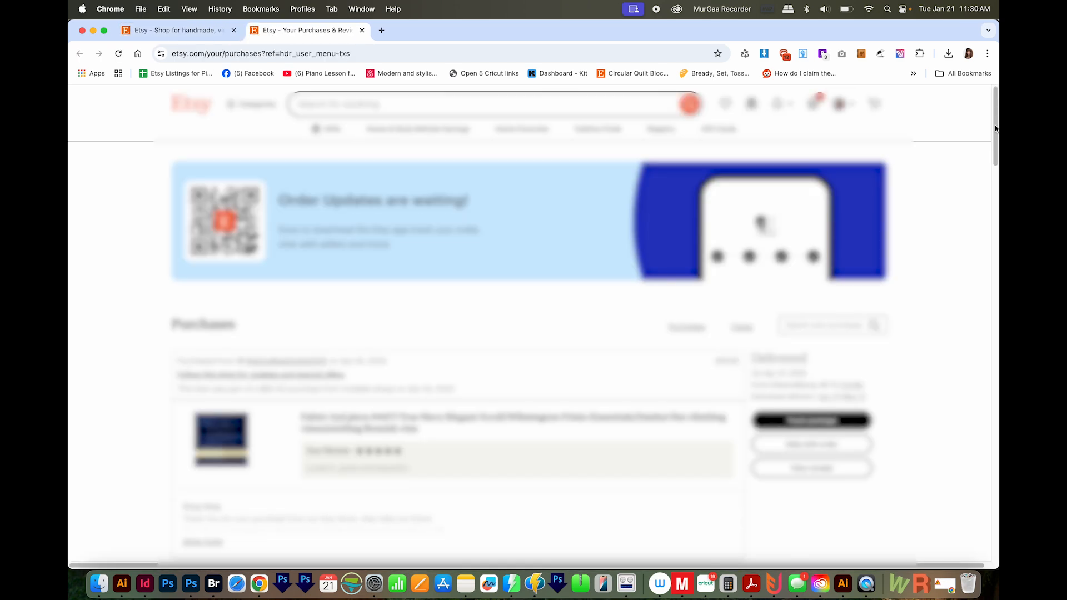
pyautogui.scroll(-3)
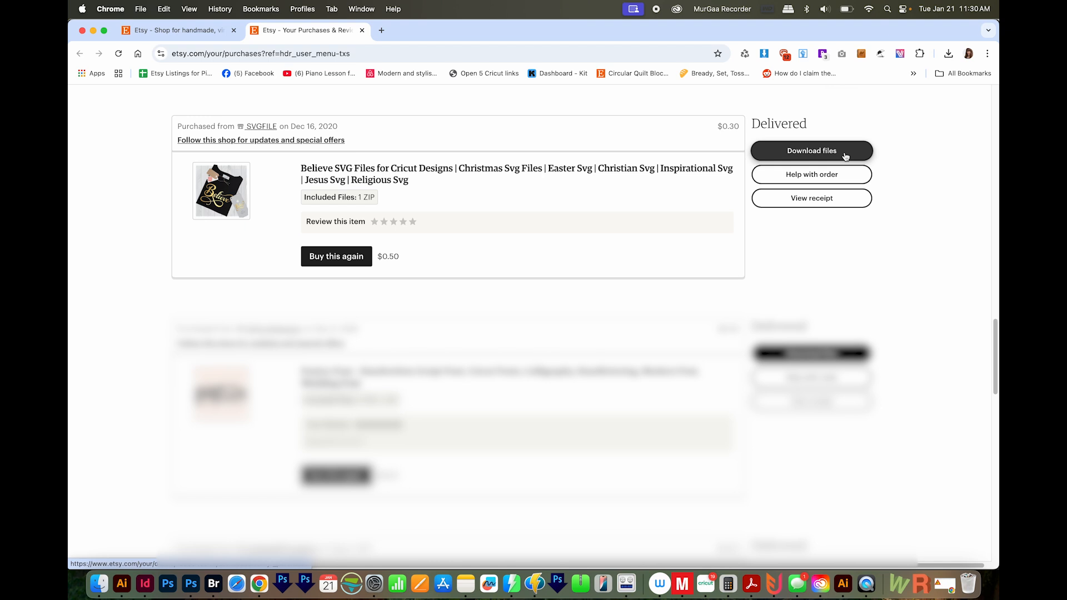
pyautogui.click(812, 151)
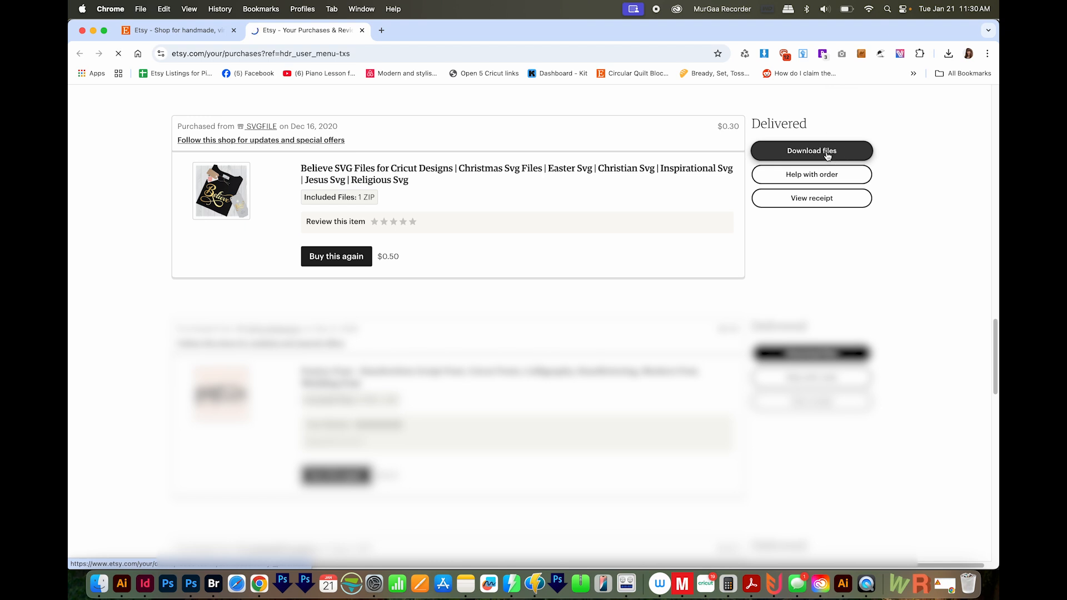
pyautogui.click(810, 150)
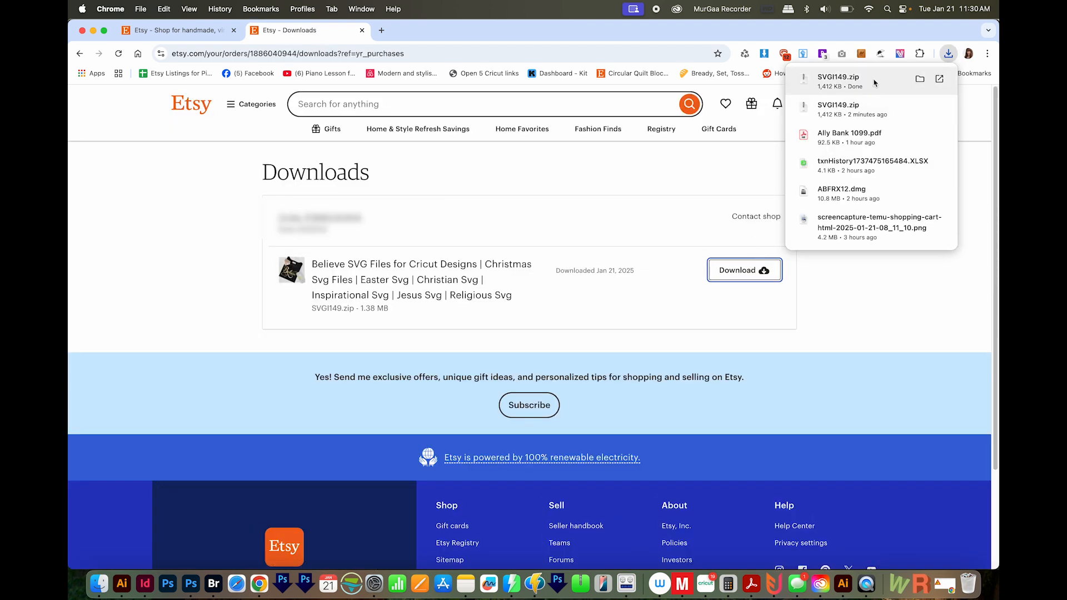
pyautogui.moveTo(843, 80)
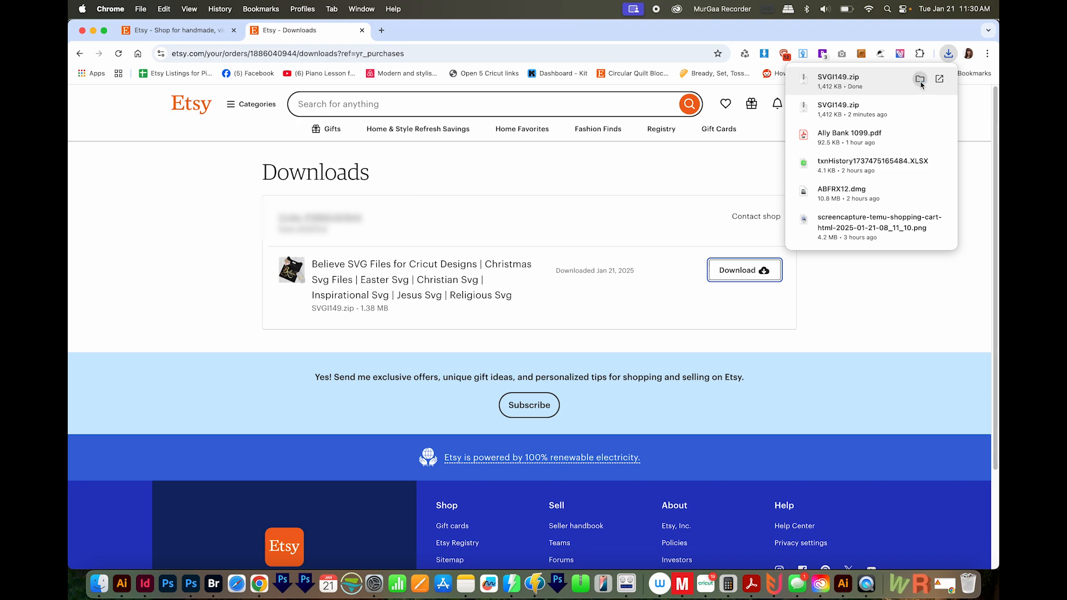
# Reveal the download in Finder, expand SVGI149 and select Believe.svg
pyautogui.click(920, 79)
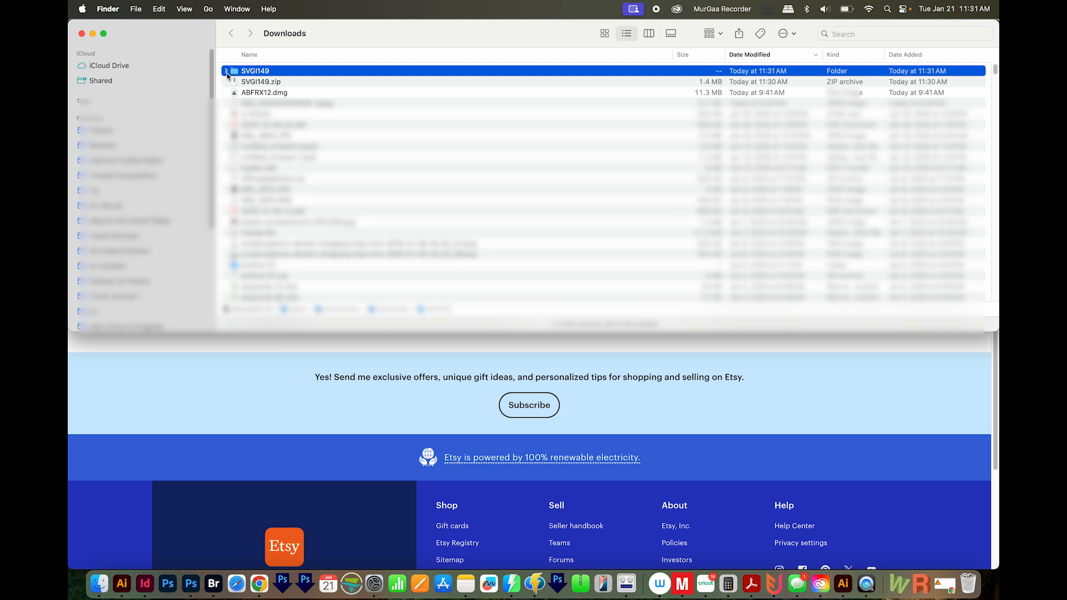
pyautogui.click(225, 70)
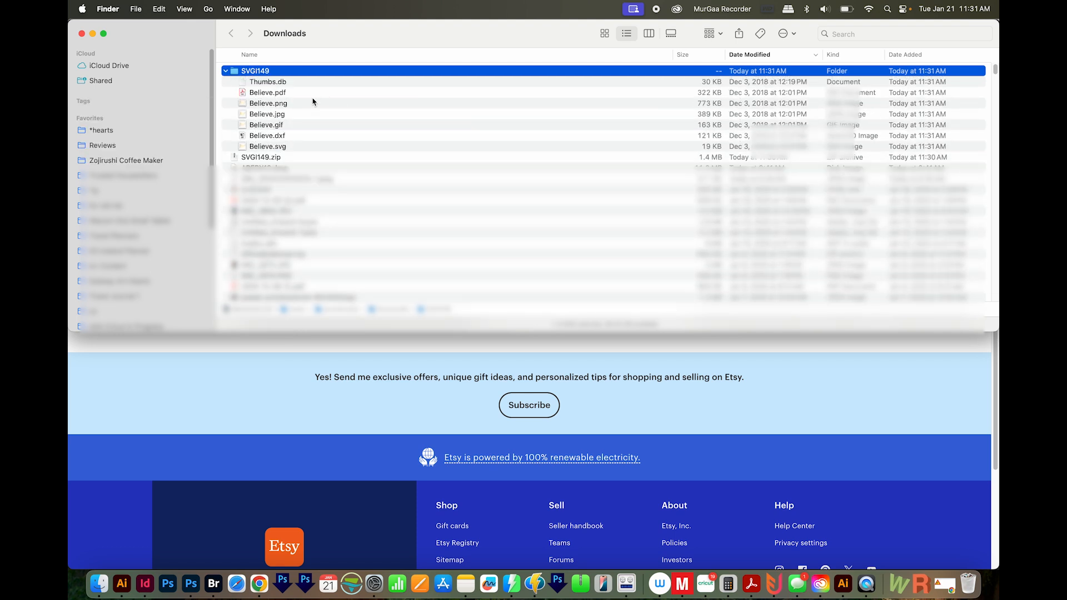
pyautogui.click(267, 146)
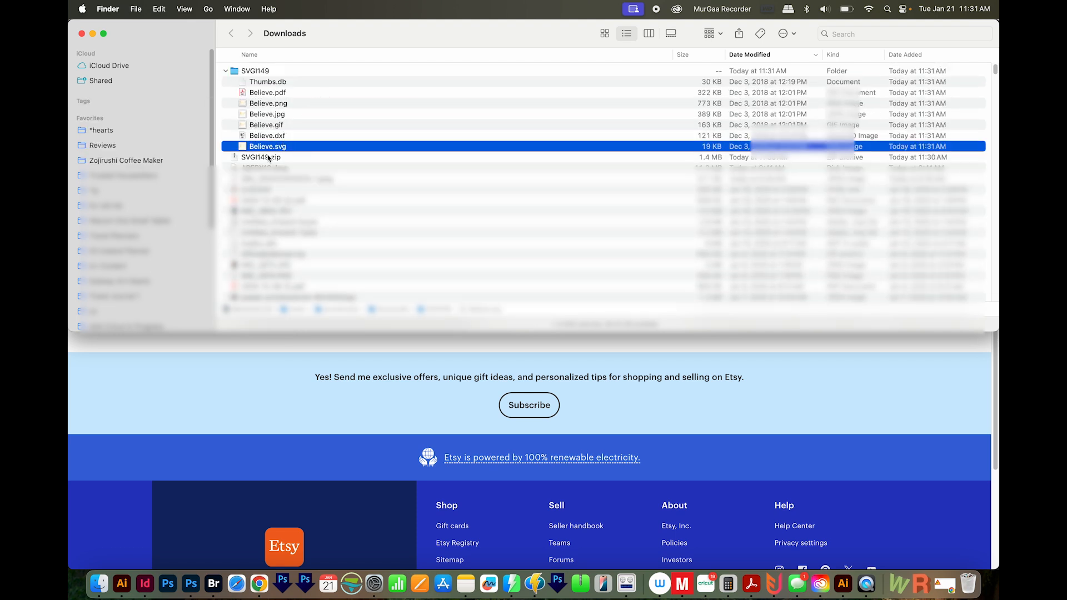
pyautogui.moveTo(285, 153)
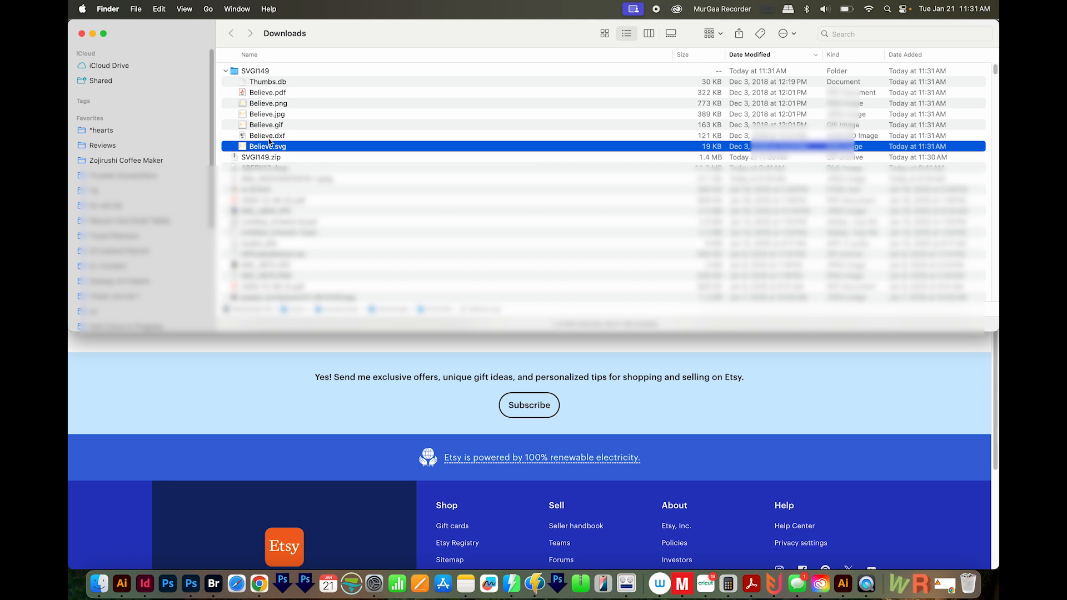
pyautogui.click(266, 136)
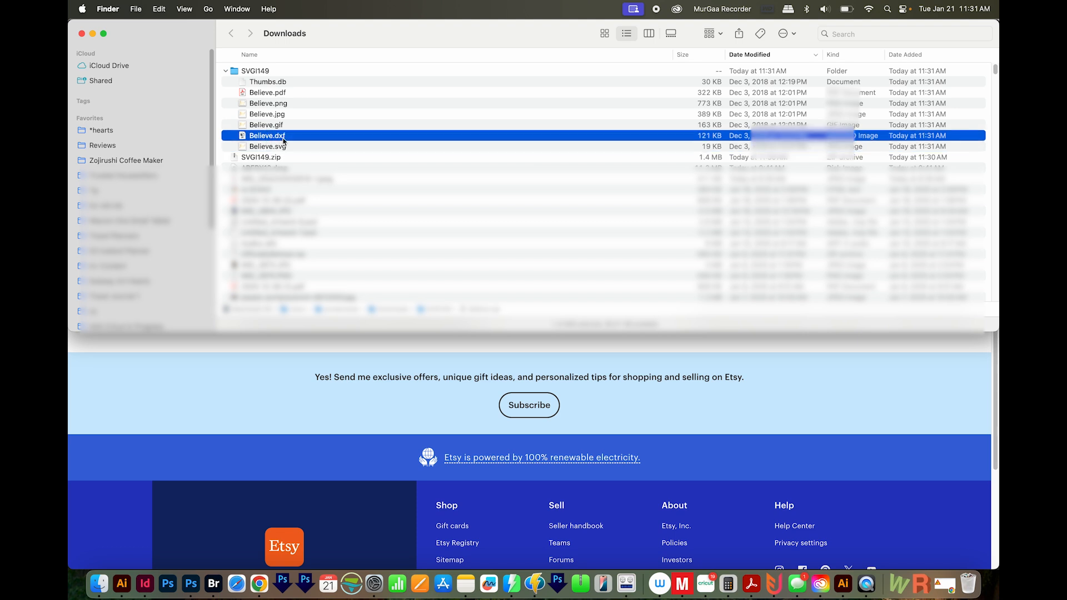
pyautogui.moveTo(301, 154)
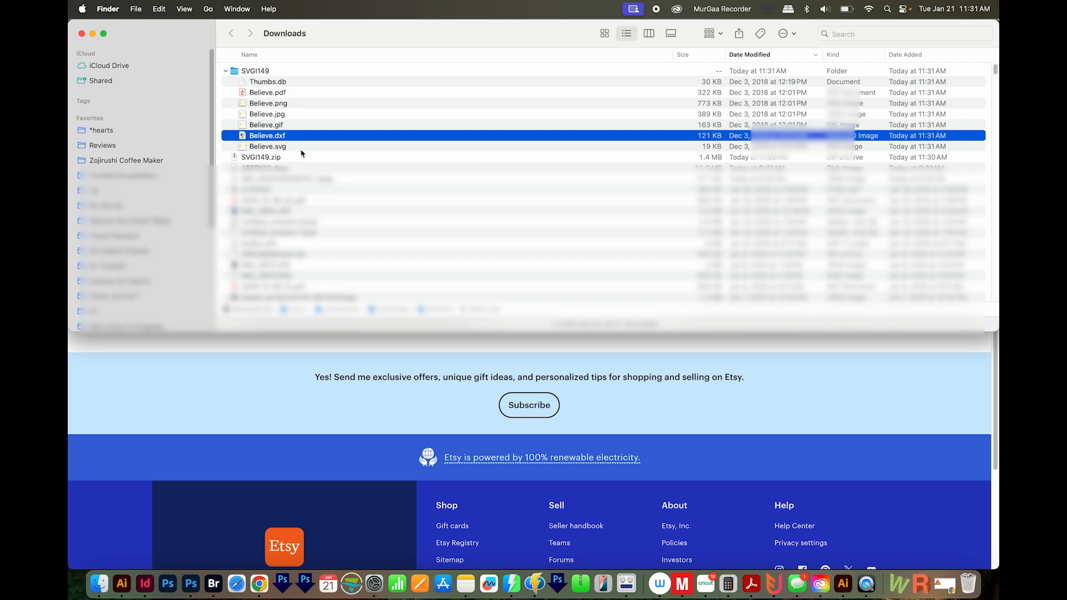
pyautogui.click(267, 146)
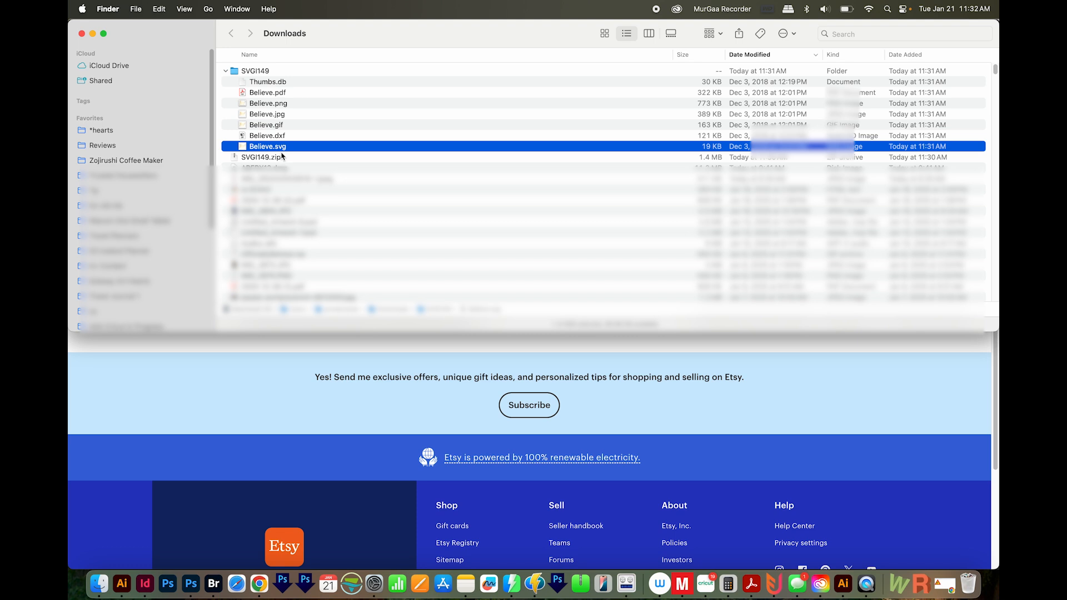
# Launch Silhouette Studio through Spotlight search
pyautogui.press('cmd+space')
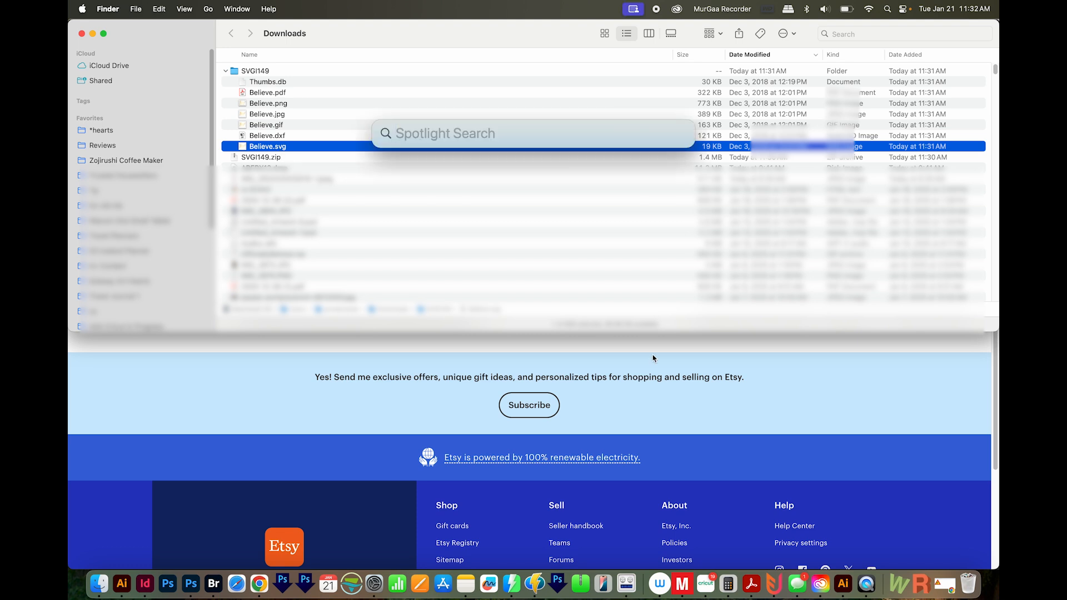
pyautogui.write('silhouette Studio')
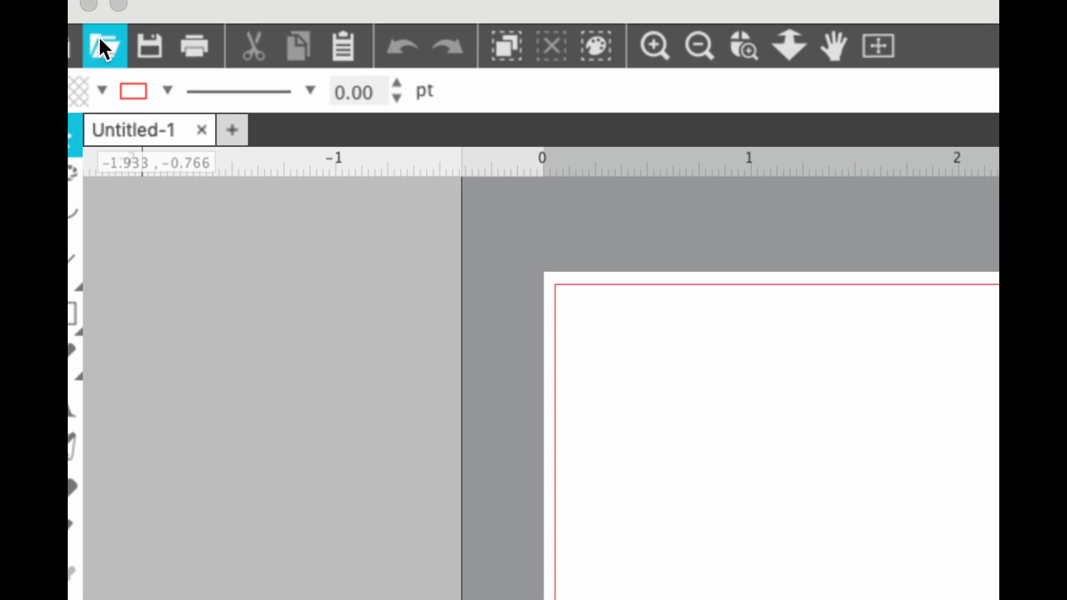
# Open Believe.svg from Downloads/SVGI149 in Silhouette Studio
pyautogui.click(107, 46)
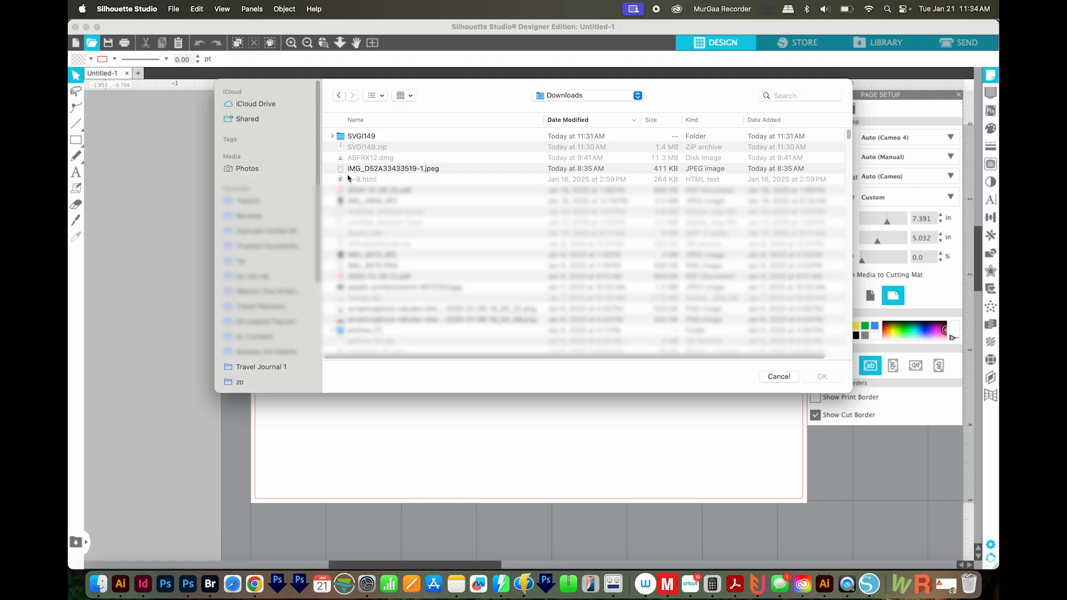
pyautogui.click(369, 95)
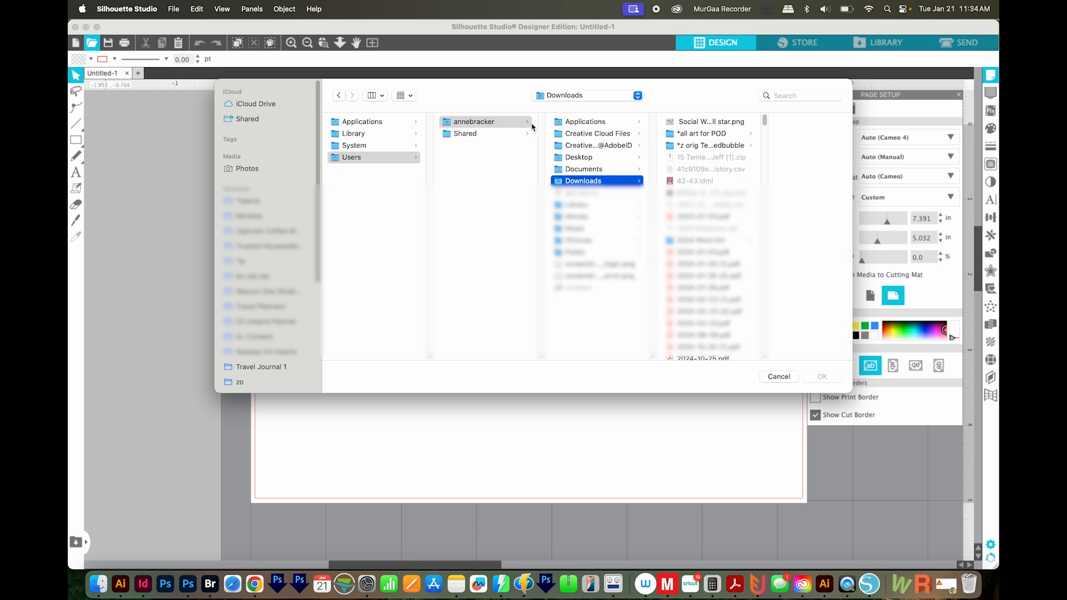
pyautogui.click(371, 95)
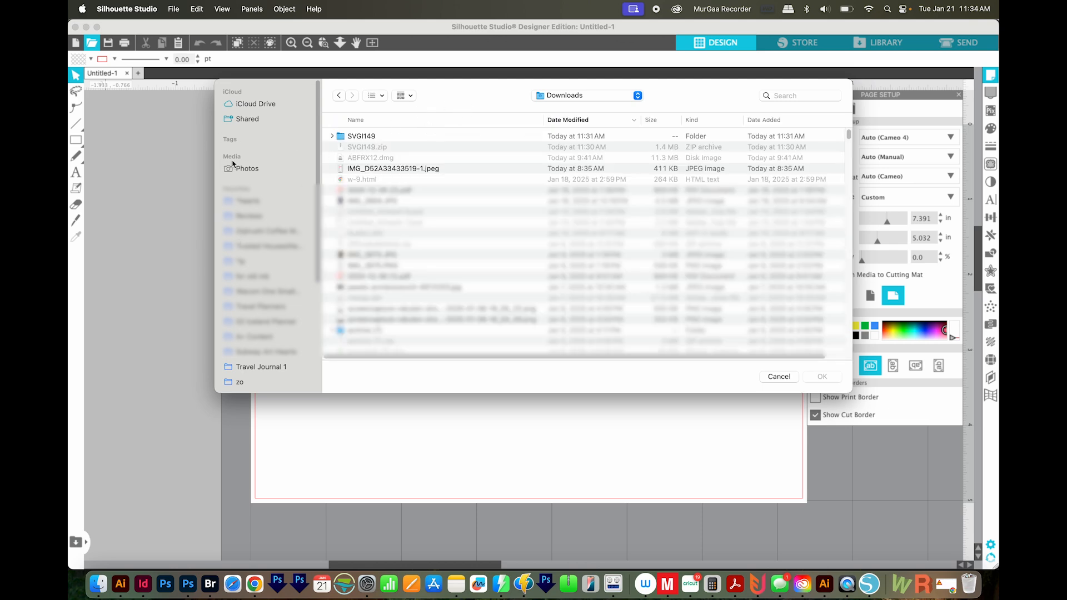
pyautogui.moveTo(248, 174)
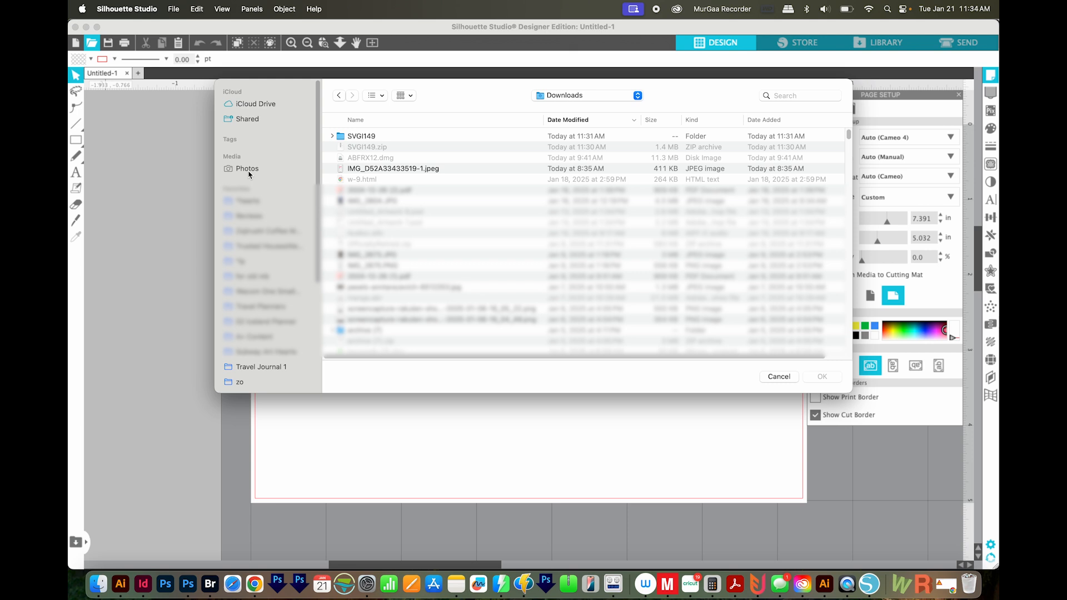
pyautogui.moveTo(575, 120)
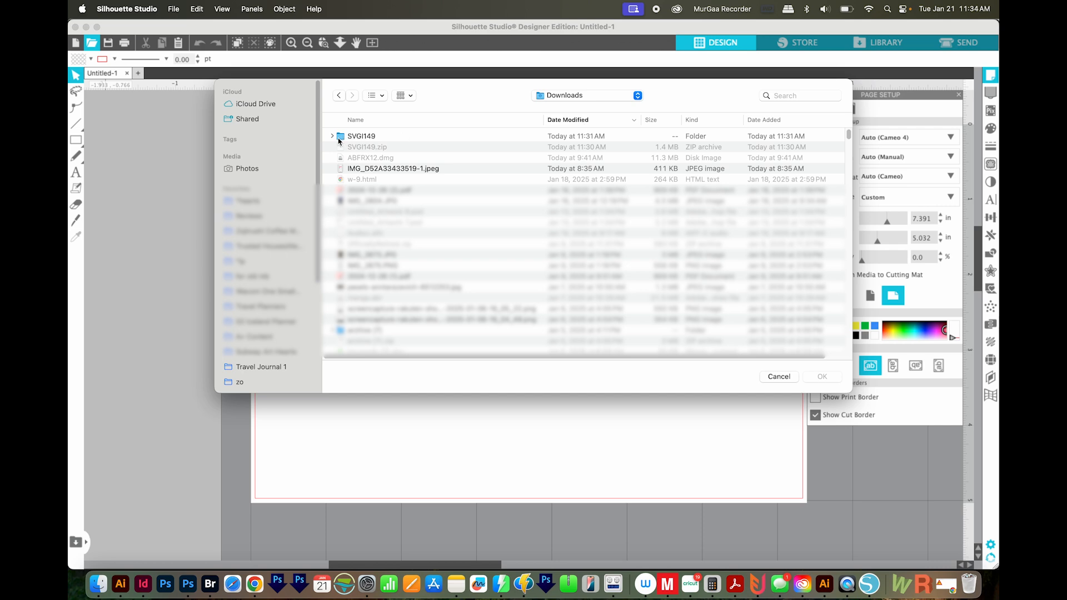
pyautogui.click(333, 137)
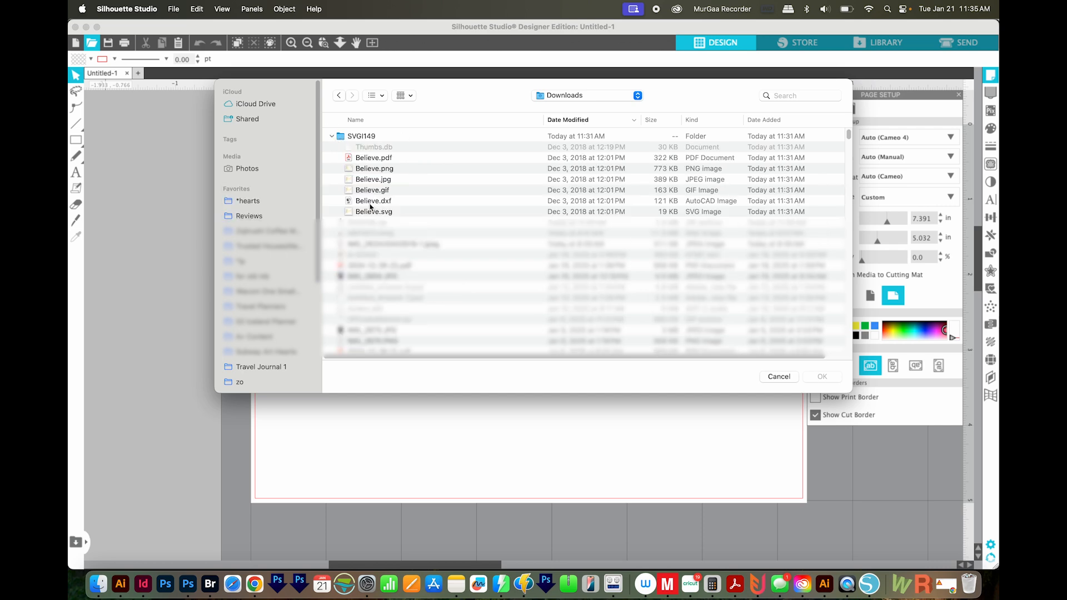
pyautogui.click(373, 201)
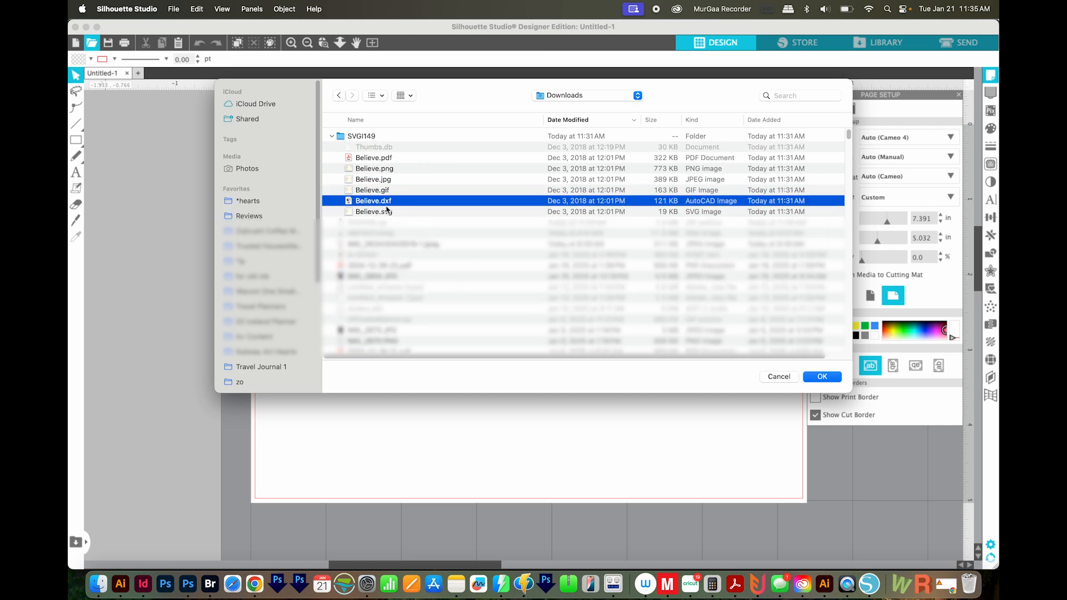
pyautogui.moveTo(378, 216)
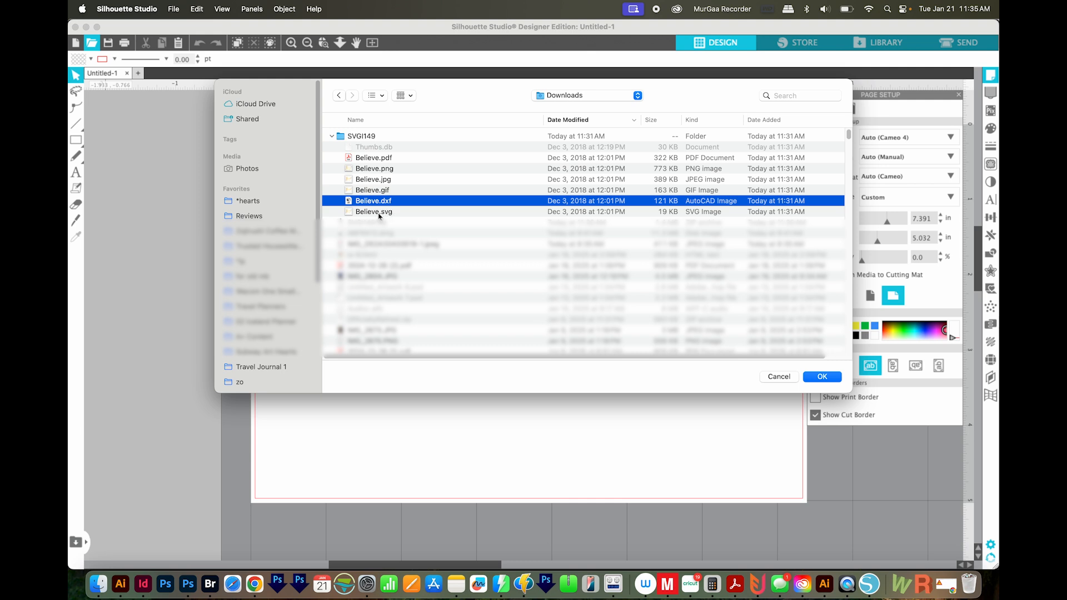
pyautogui.click(373, 212)
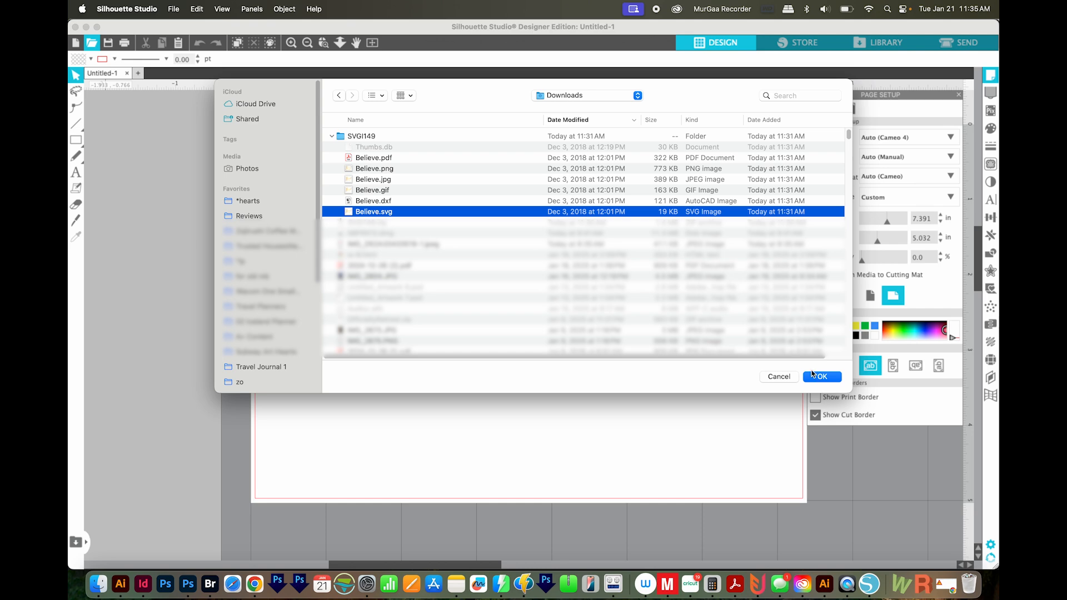
pyautogui.click(821, 377)
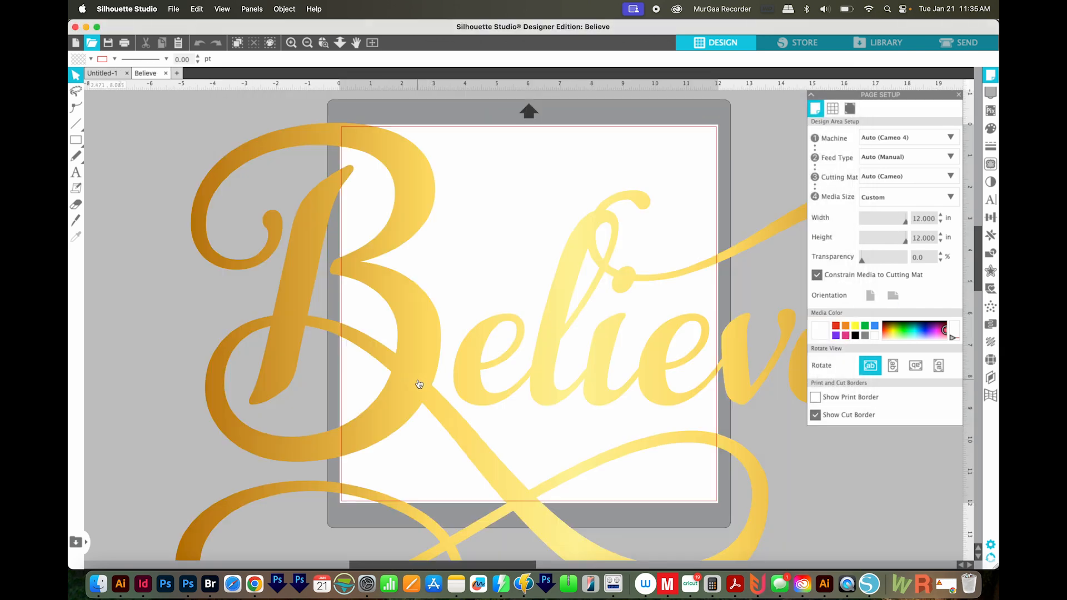
# Select the Believe lettering and set its line colour to purple
pyautogui.click(419, 384)
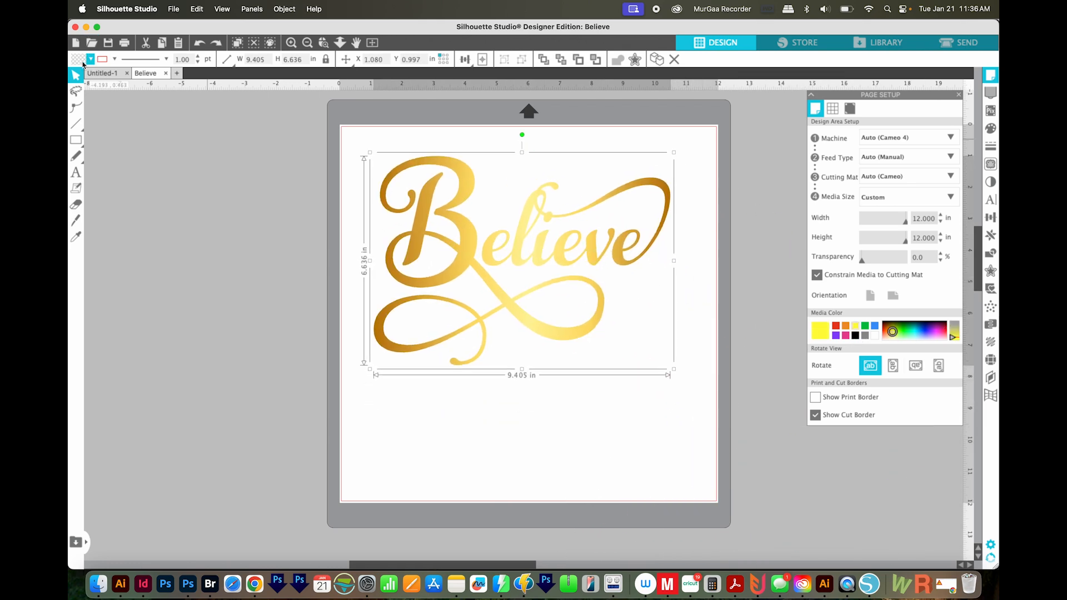
pyautogui.click(114, 60)
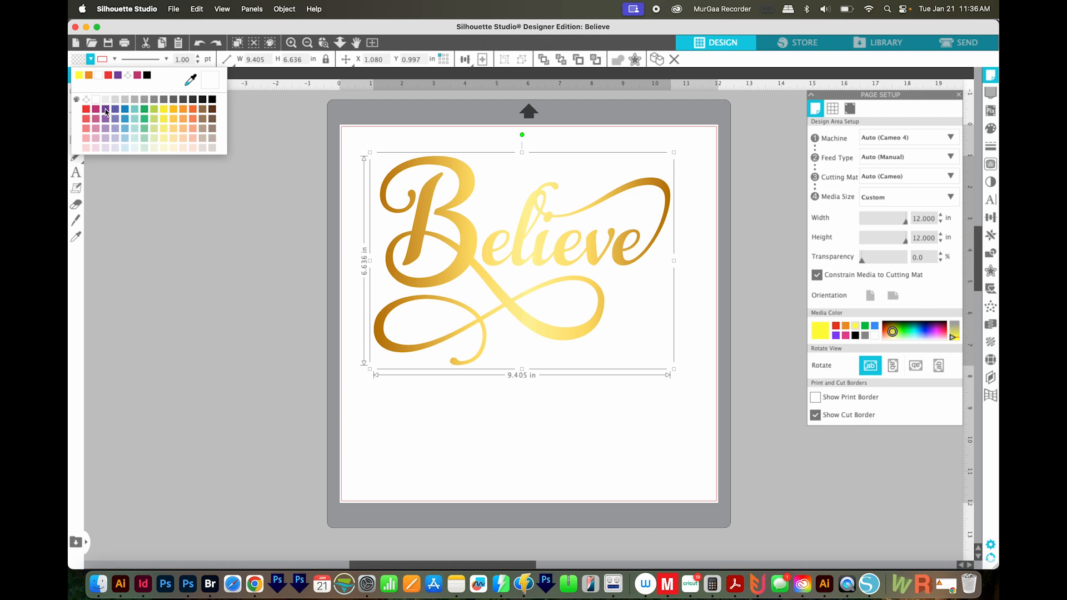
pyautogui.click(95, 119)
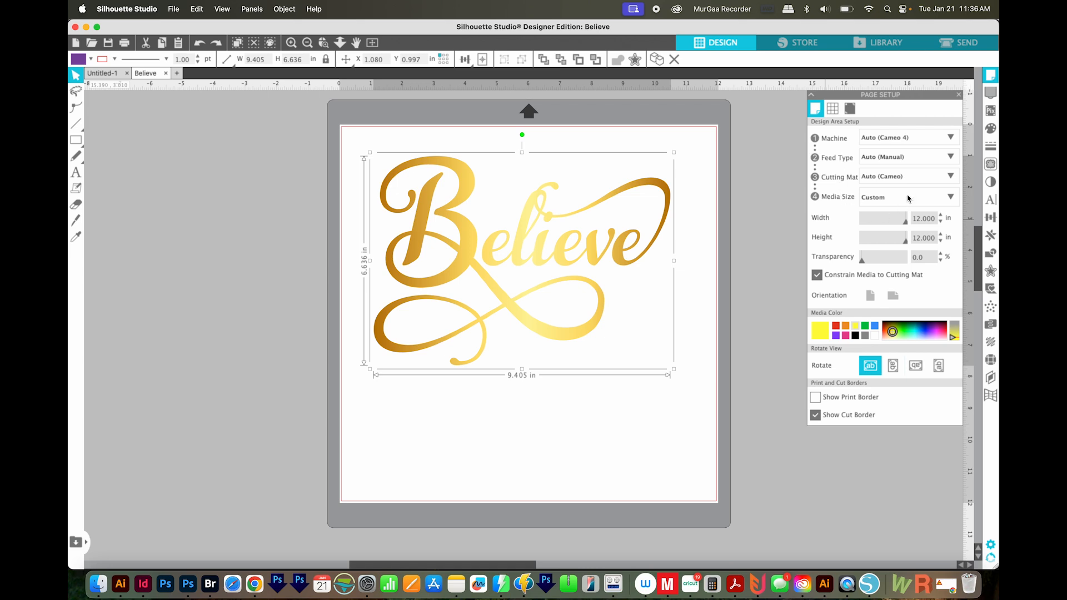
pyautogui.click(909, 137)
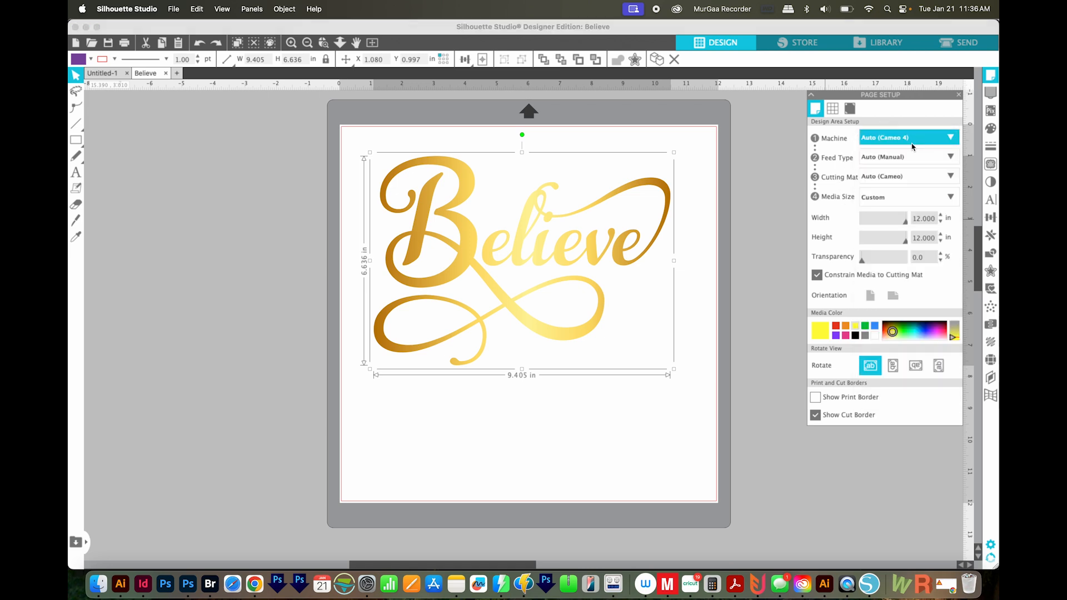
pyautogui.click(909, 176)
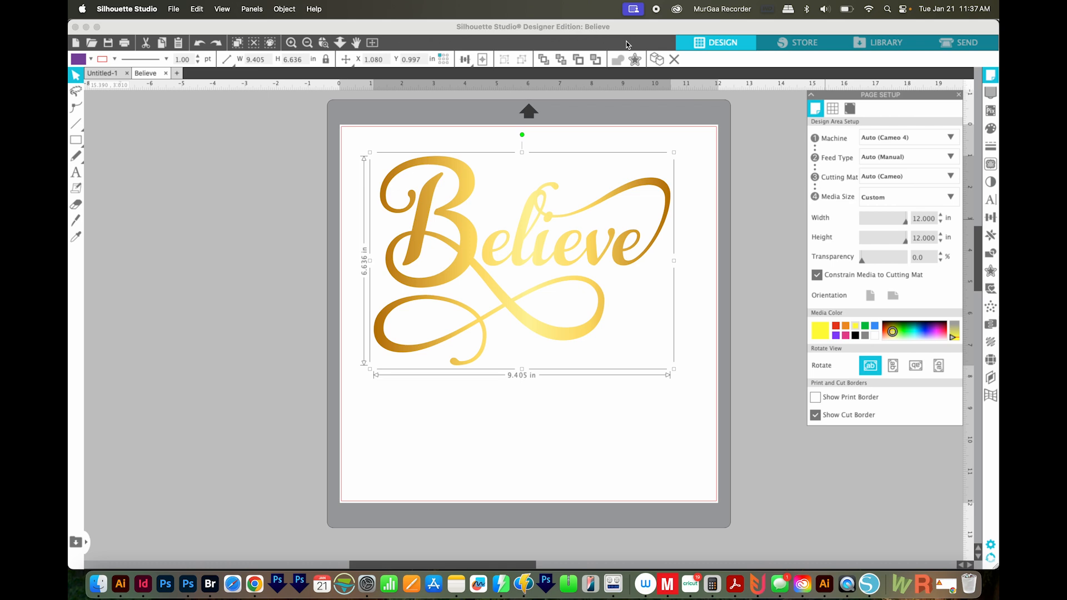
pyautogui.moveTo(964, 43)
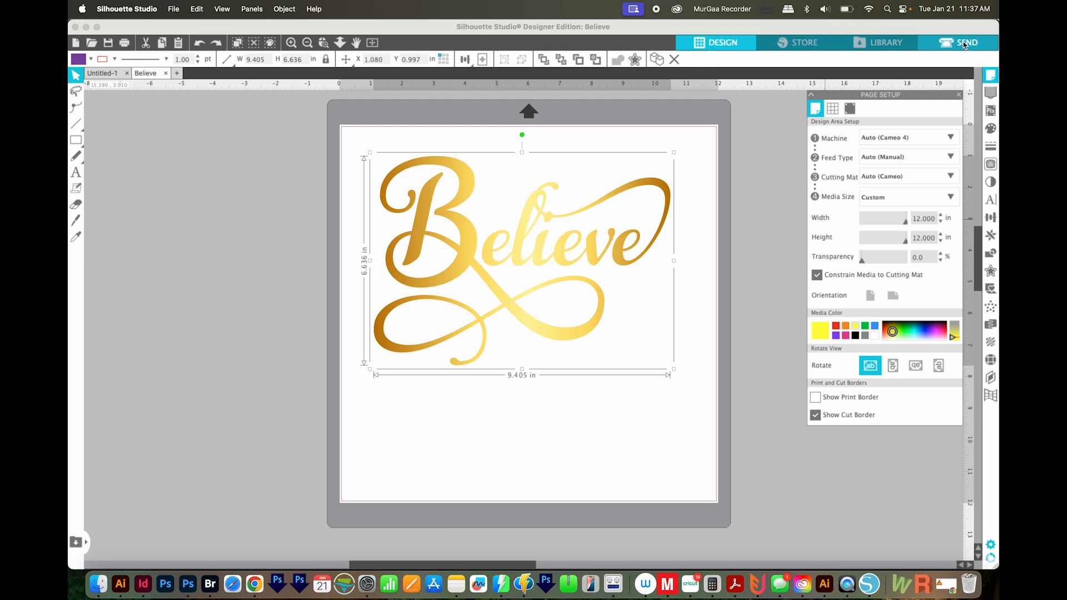
pyautogui.moveTo(964, 44)
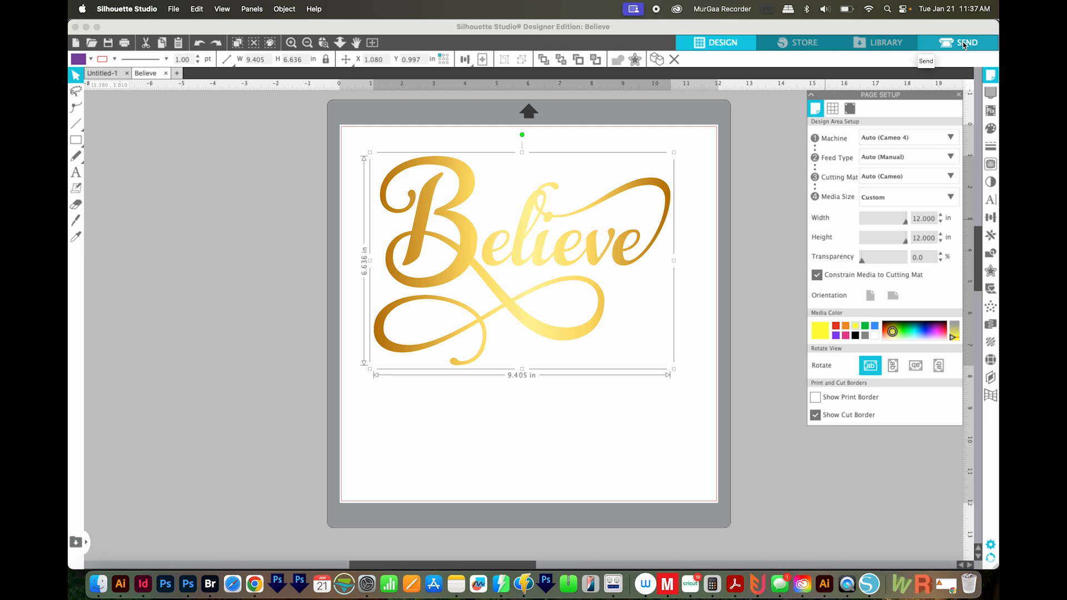